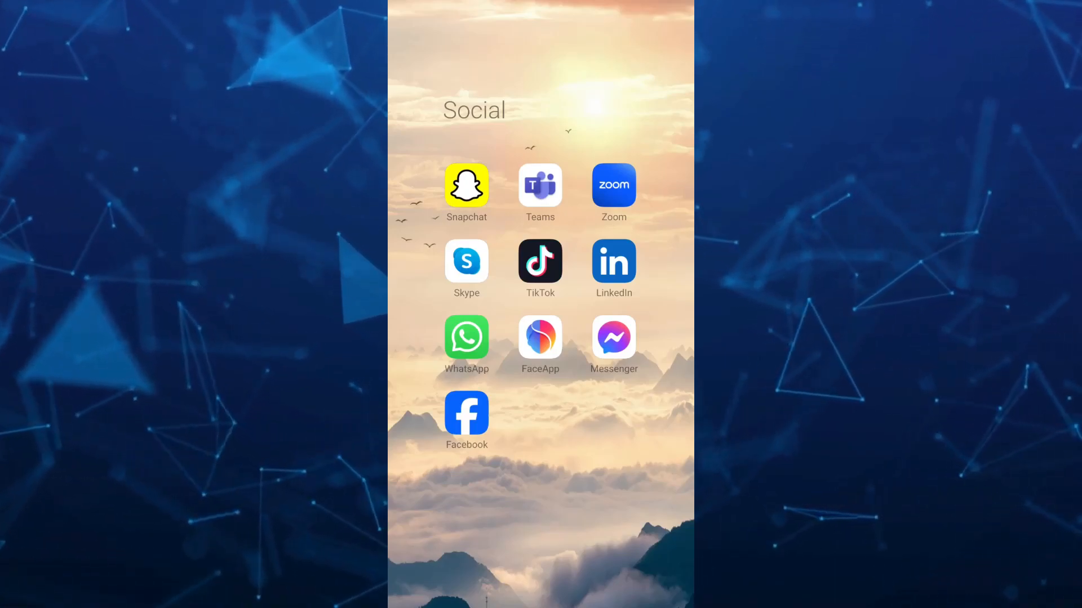
- Launch TikTok from the Social folder on the home screen
click(540, 260)
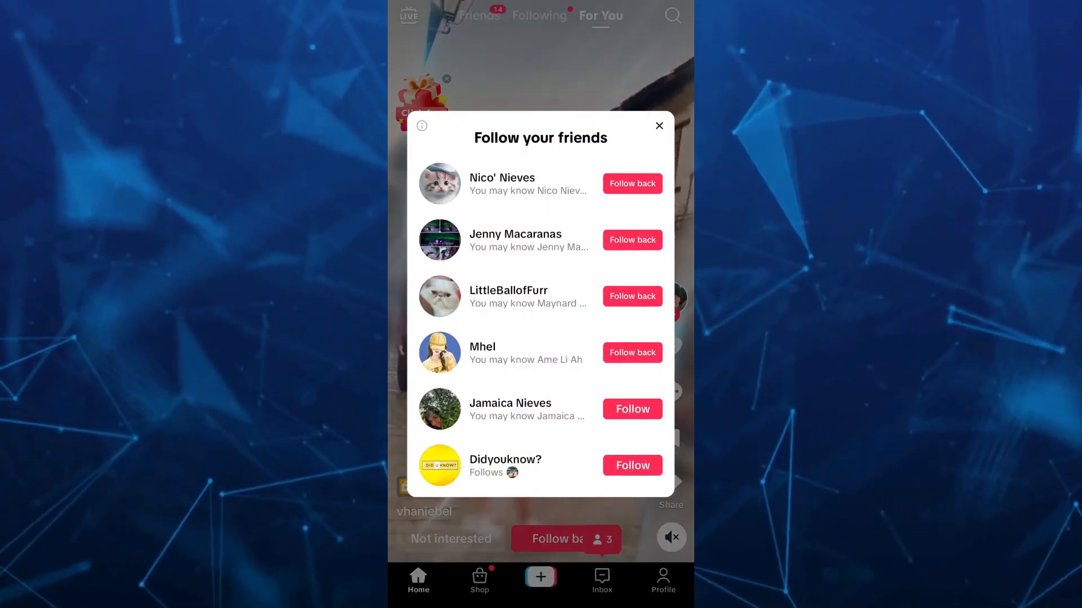
- Close the 'Follow your friends' popup to reveal the For You feed
click(659, 125)
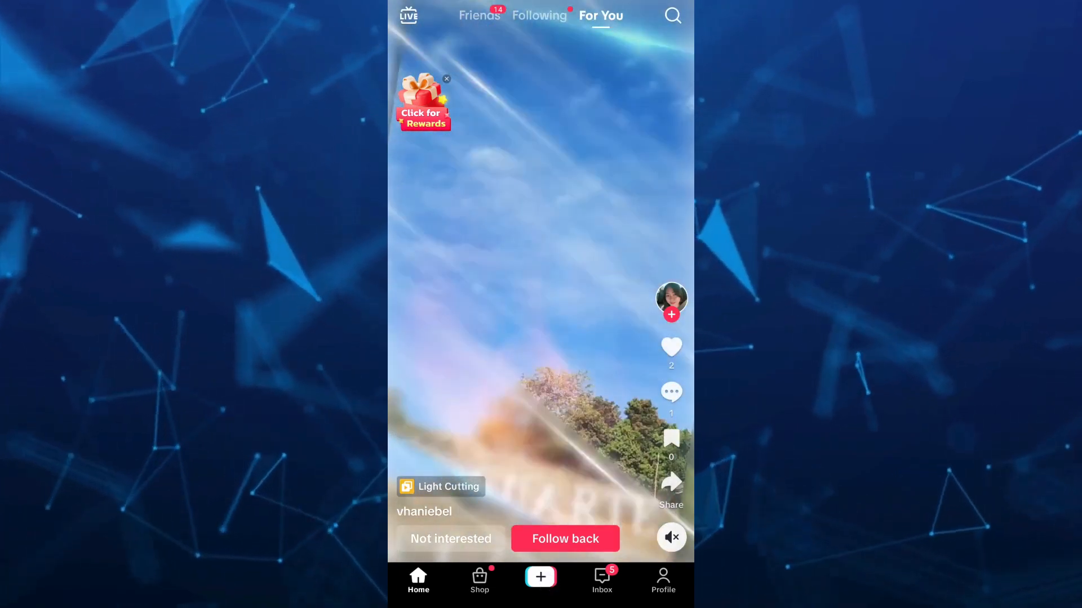
- Start a new post and switch to the Templates section showing 'Day in the Life'
click(540, 577)
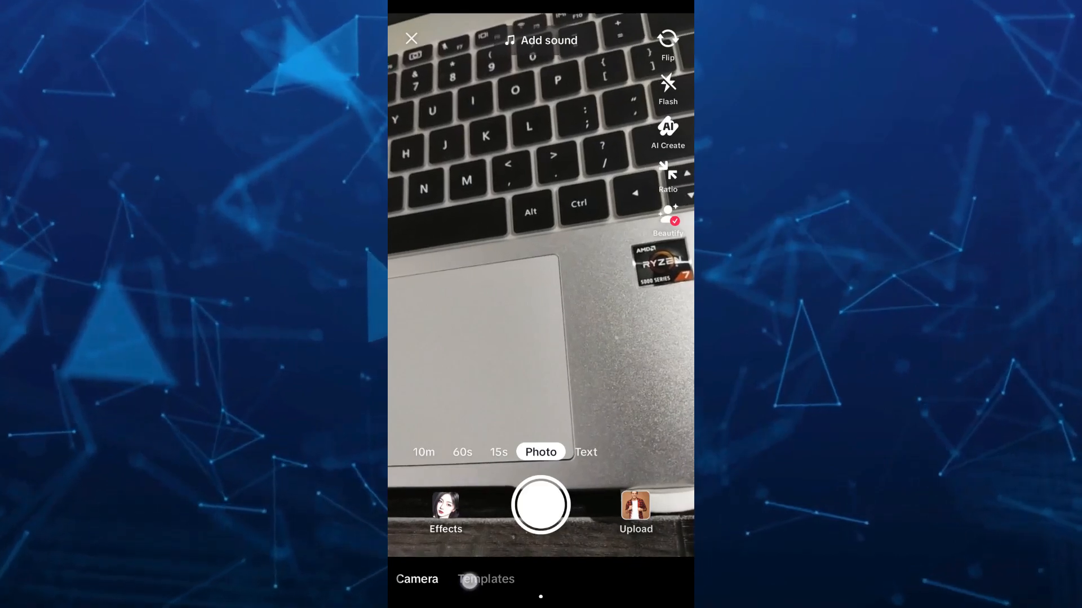
click(485, 579)
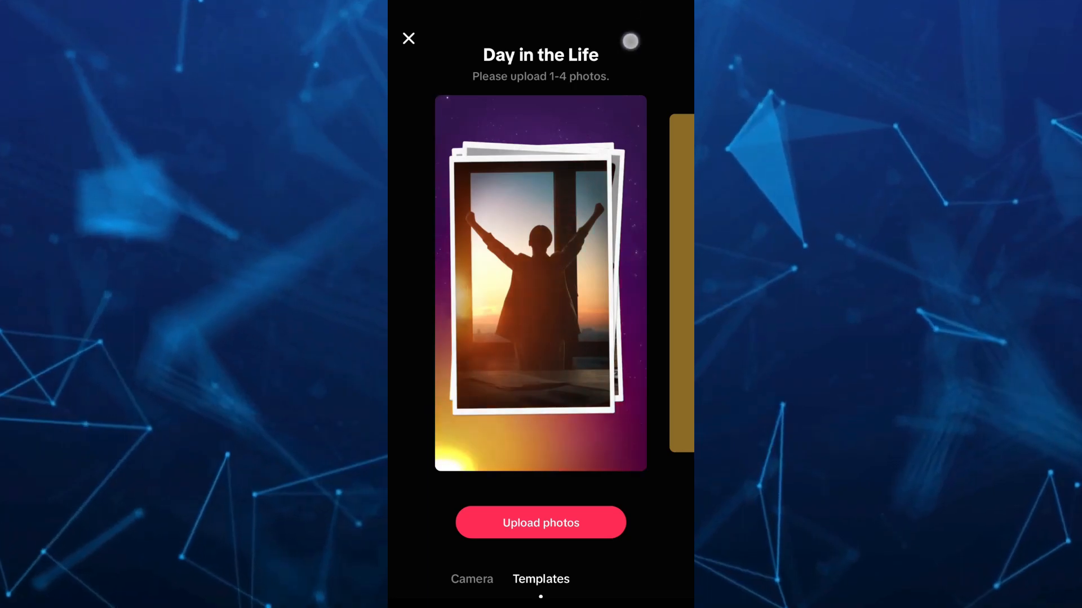
- Pull down the phone's quick-settings panel over the template screen
scroll(down, 3)
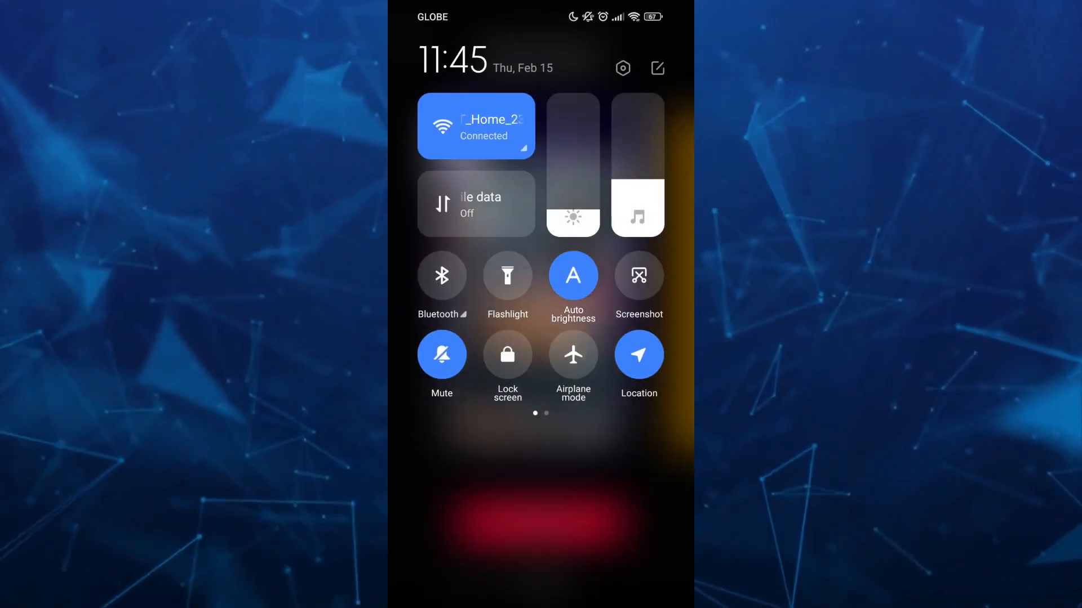